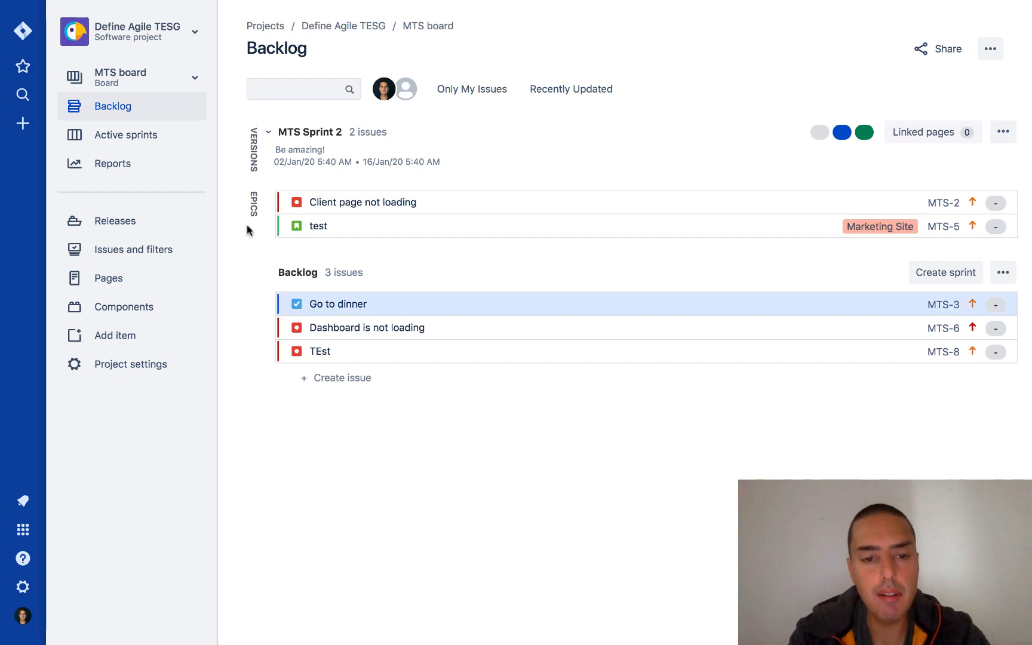
mouse_move(330, 446)
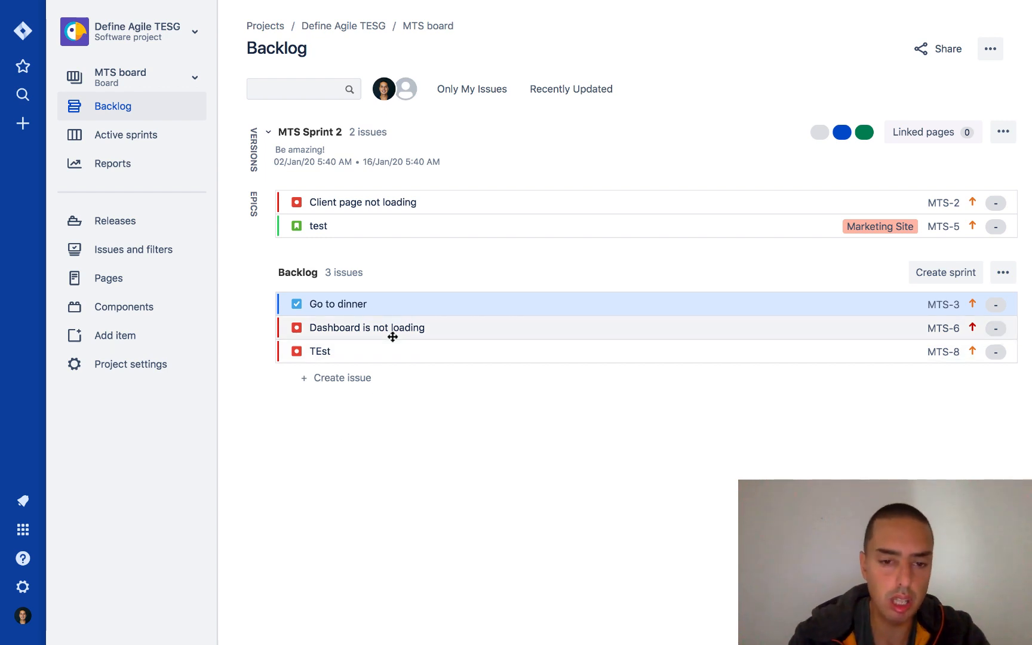
mouse_move(367, 327)
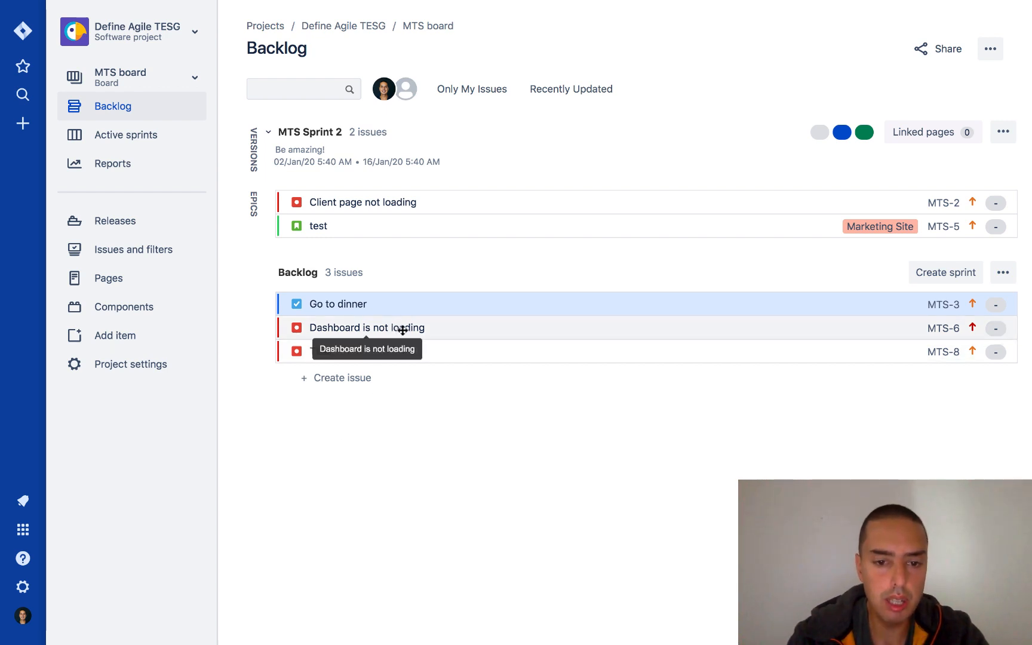
Open the MTS-6 'Dashboard is not loading' bug from the backlog into its detail panel
click(367, 327)
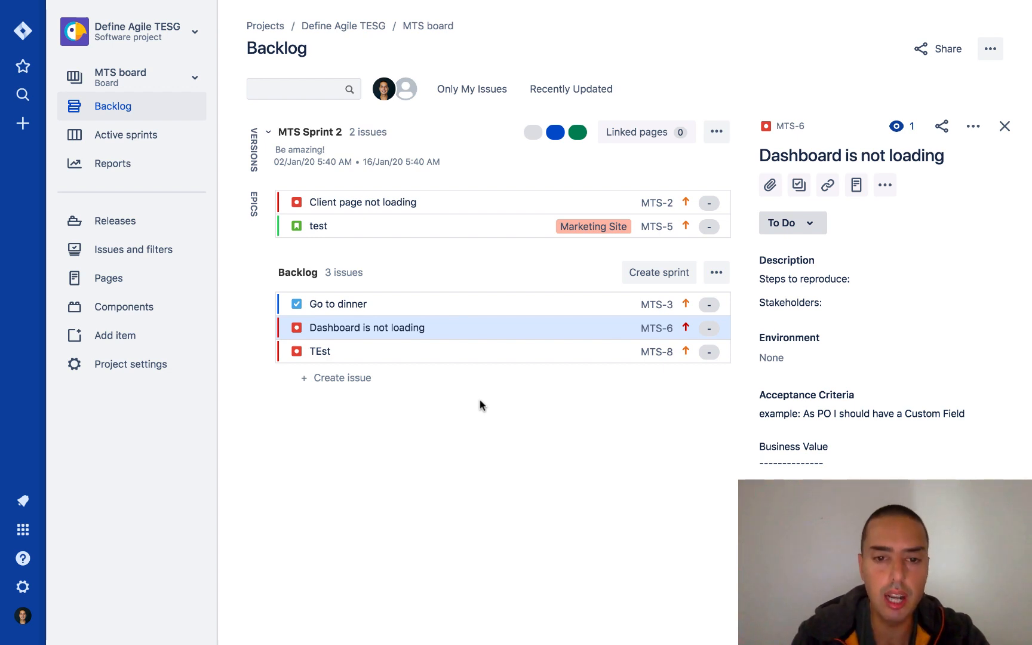
Search the MTS-6 operations dialog for 'Move' to surface the Move action
key(.)
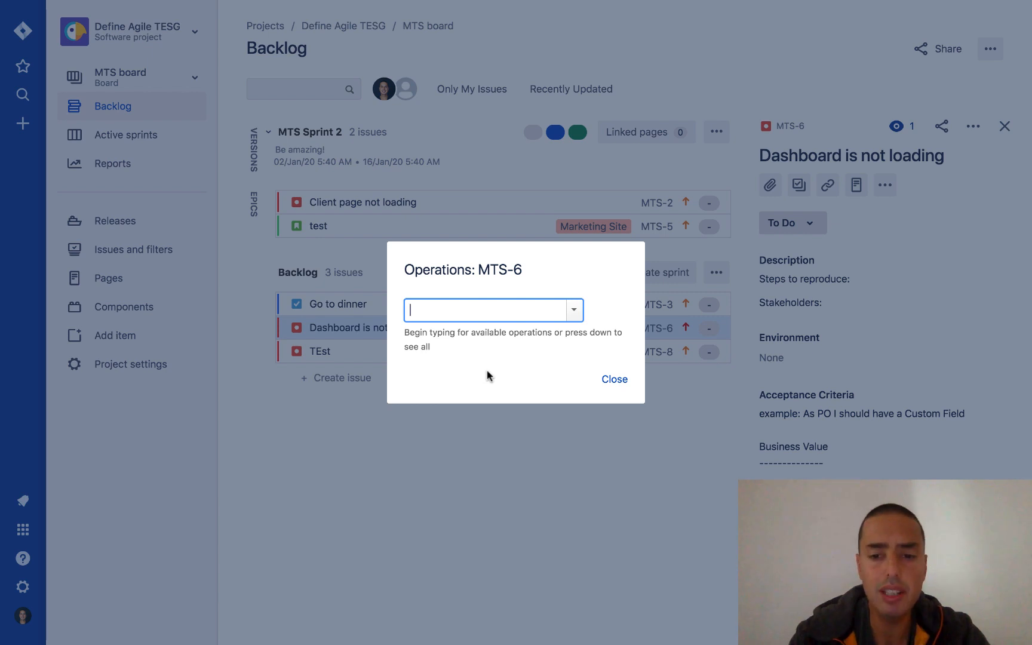
text(M)
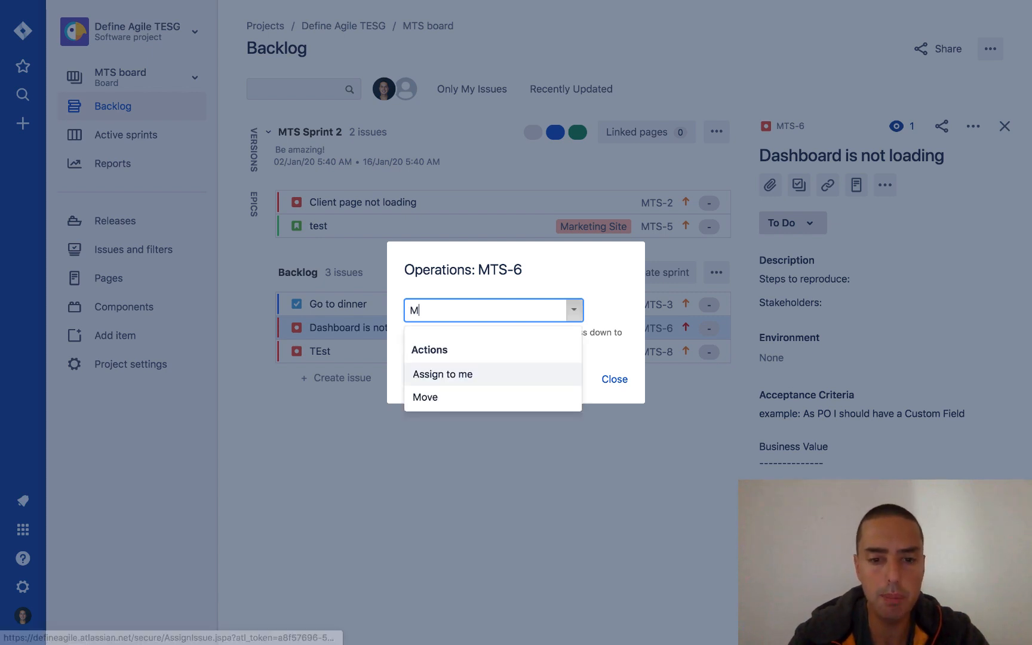
click(443, 374)
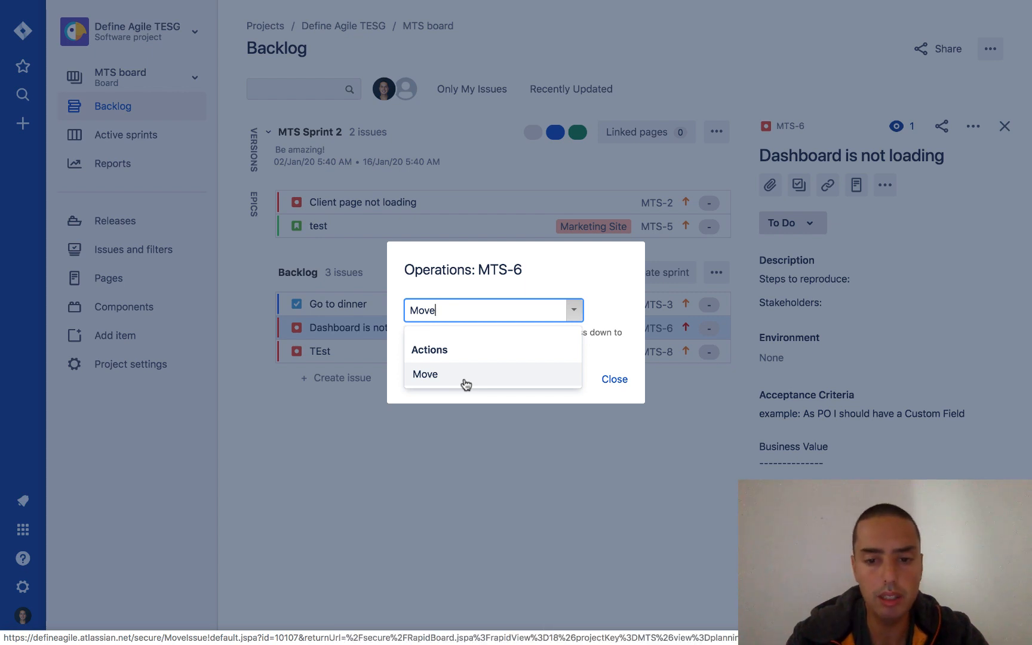
Begin the Move Issue wizard with Kanban Define Agile (KDA) as the new project, issue type Bug, and continue
click(425, 374)
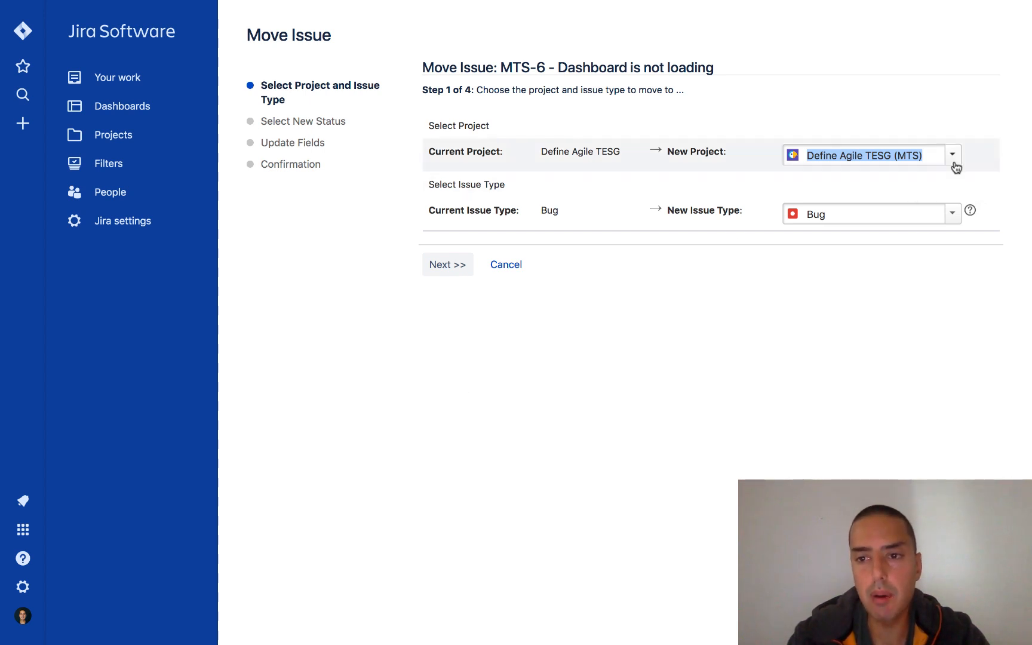
click(953, 154)
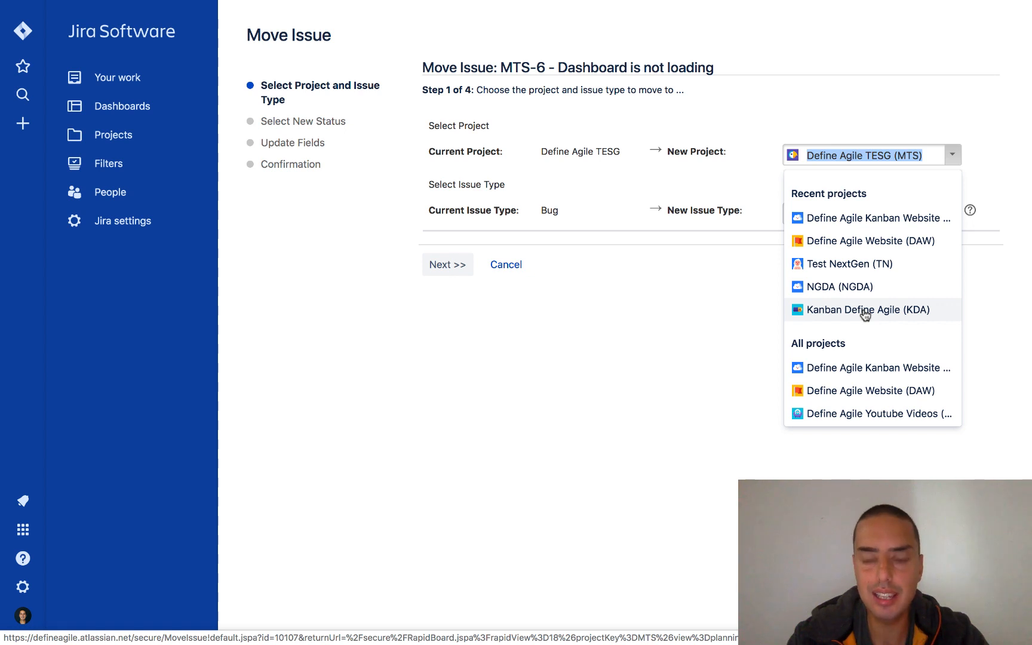
click(866, 309)
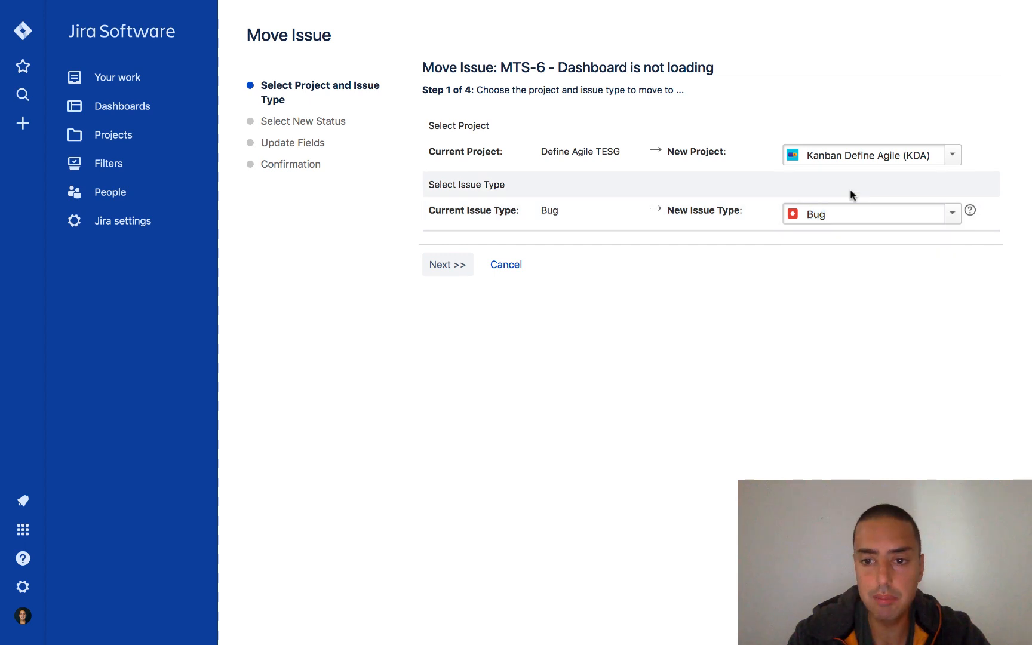
mouse_move(863, 298)
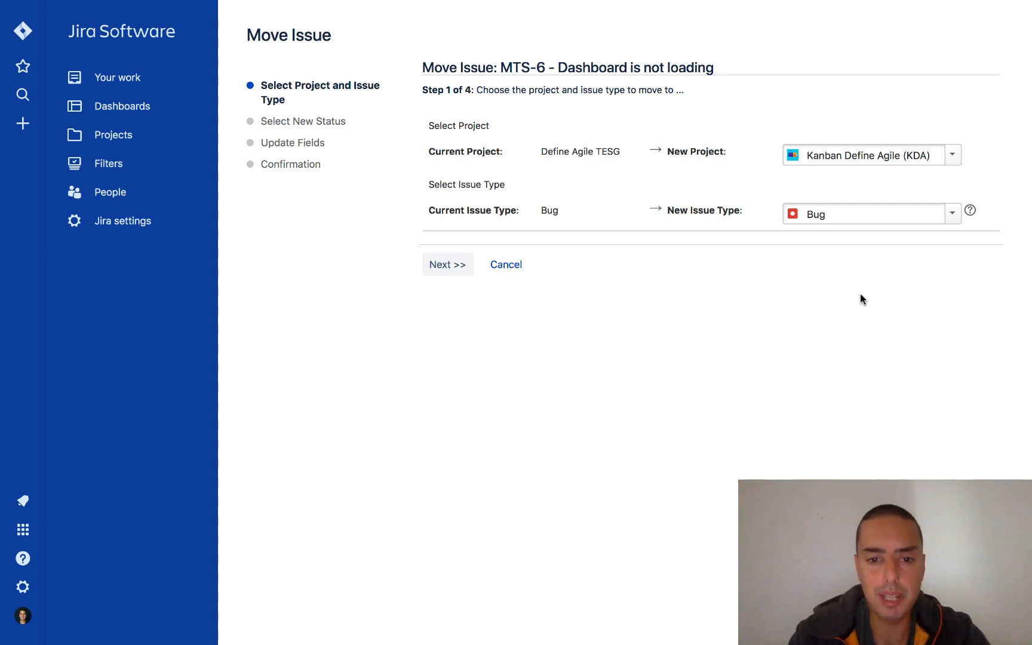
click(447, 265)
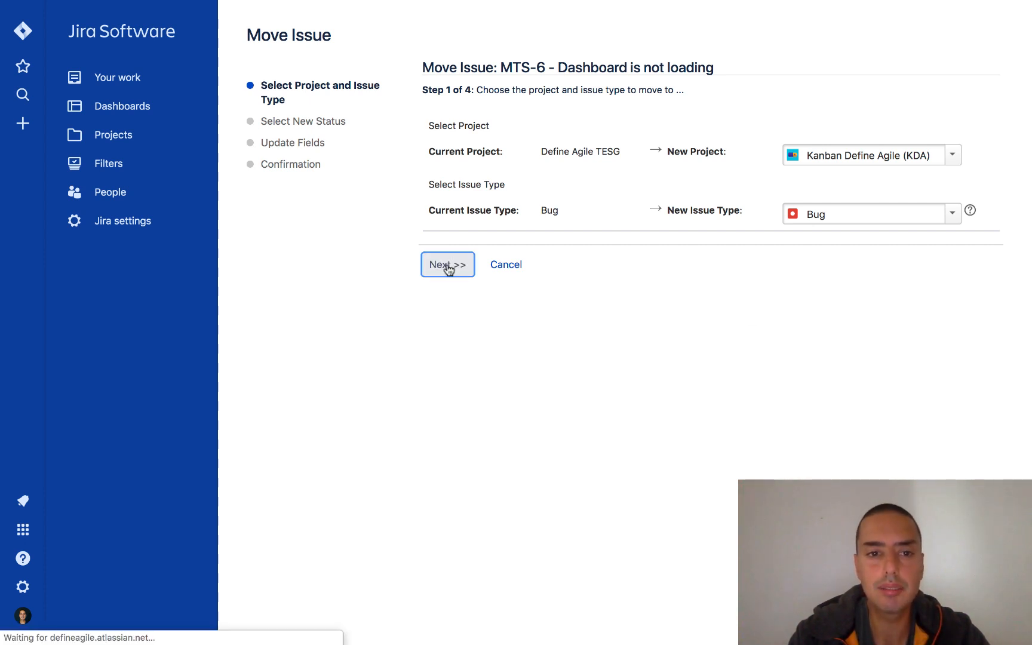
Accept the automatic field updates and advance to the confirmation step showing Define Agile TESG to Kanban Define Agile
click(446, 264)
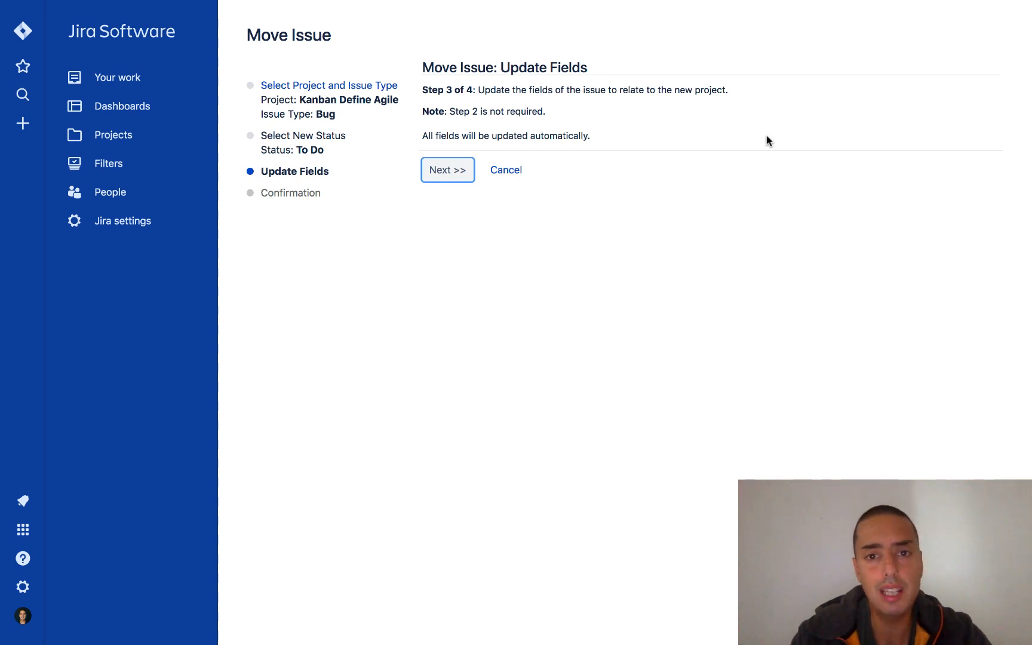
click(447, 169)
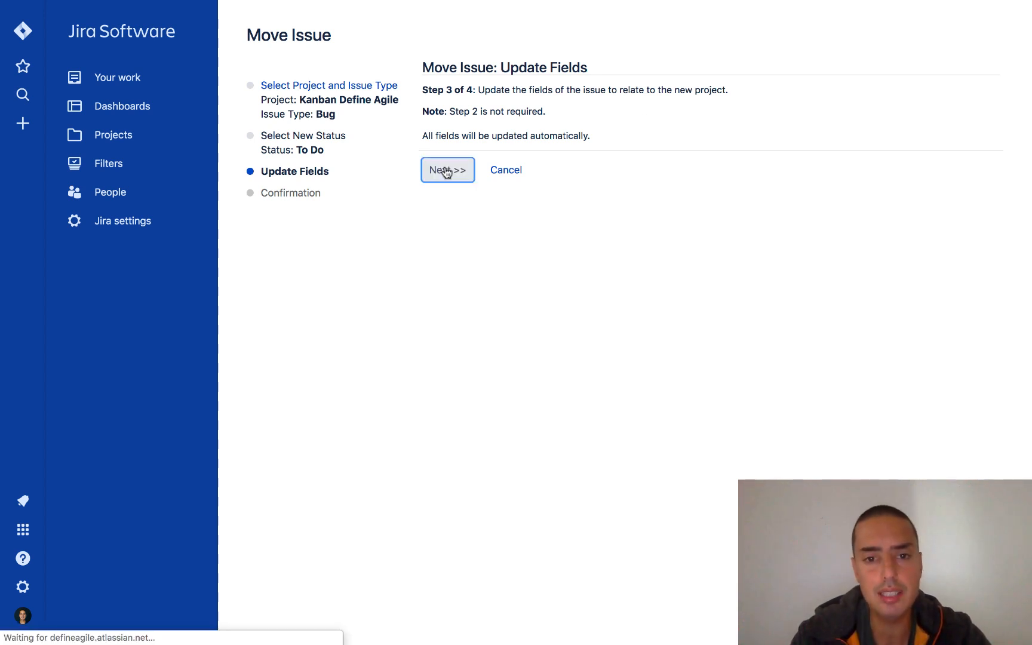
click(447, 170)
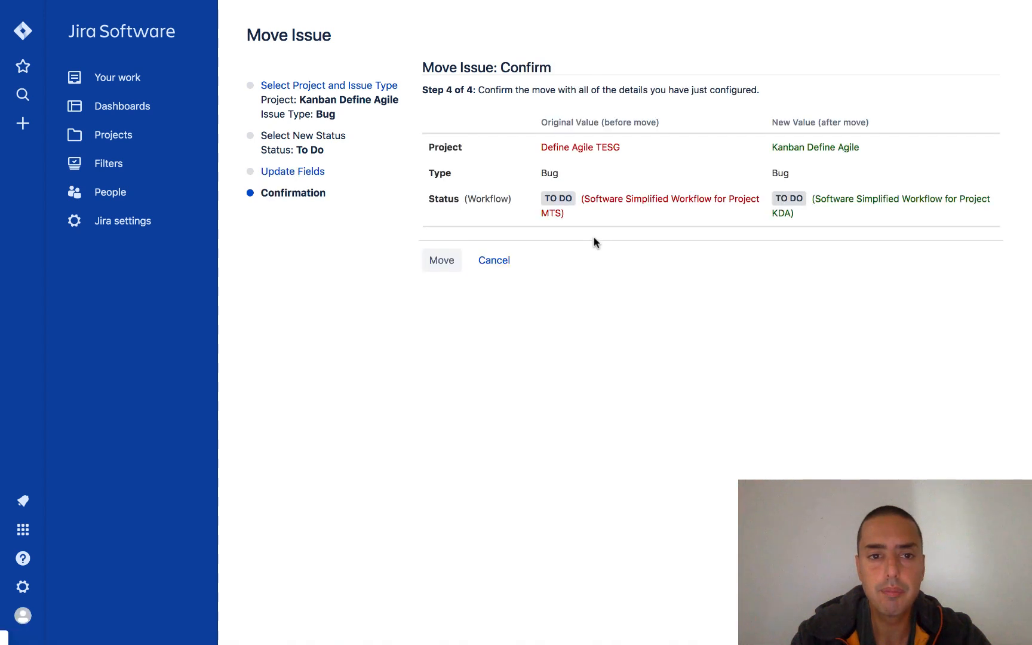
Submit the move of MTS-6 into the Kanban Define Agile project
click(443, 260)
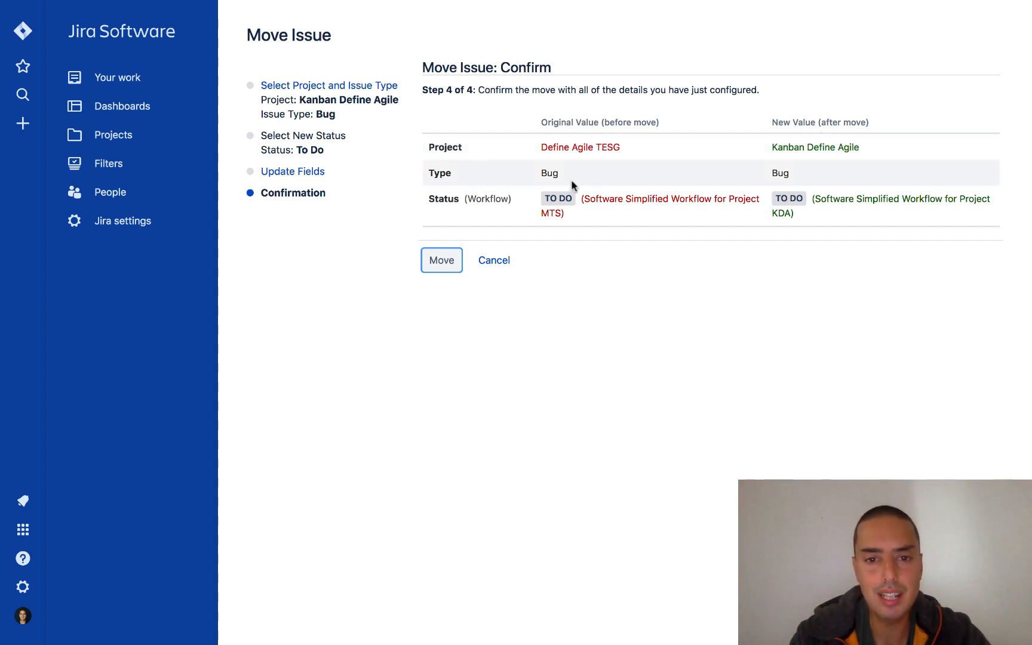
mouse_move(558, 199)
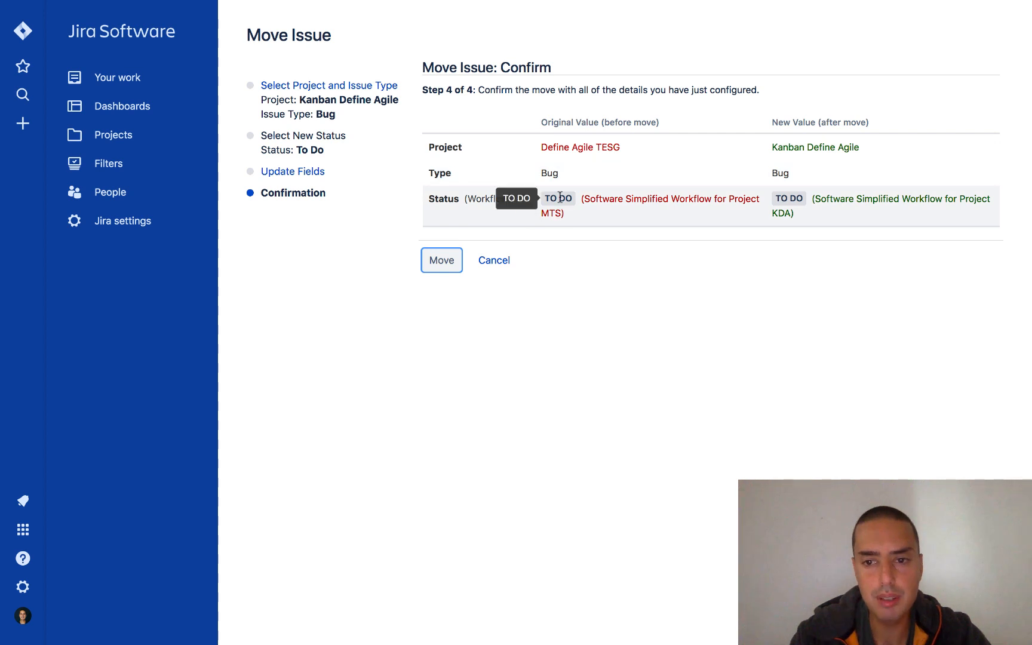
mouse_move(692, 310)
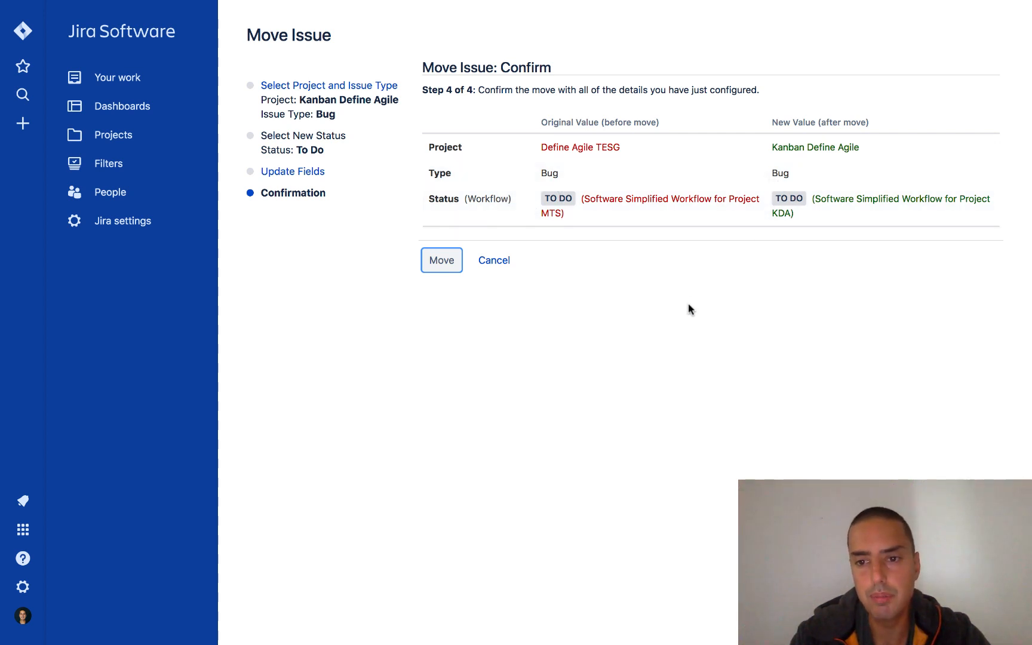
mouse_move(469, 306)
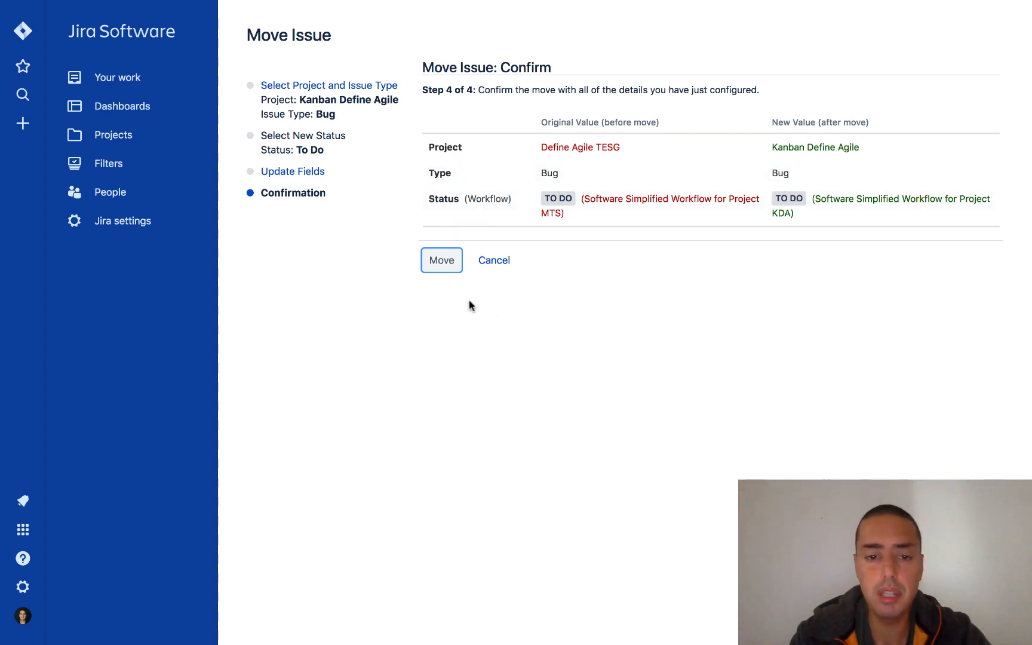
click(441, 261)
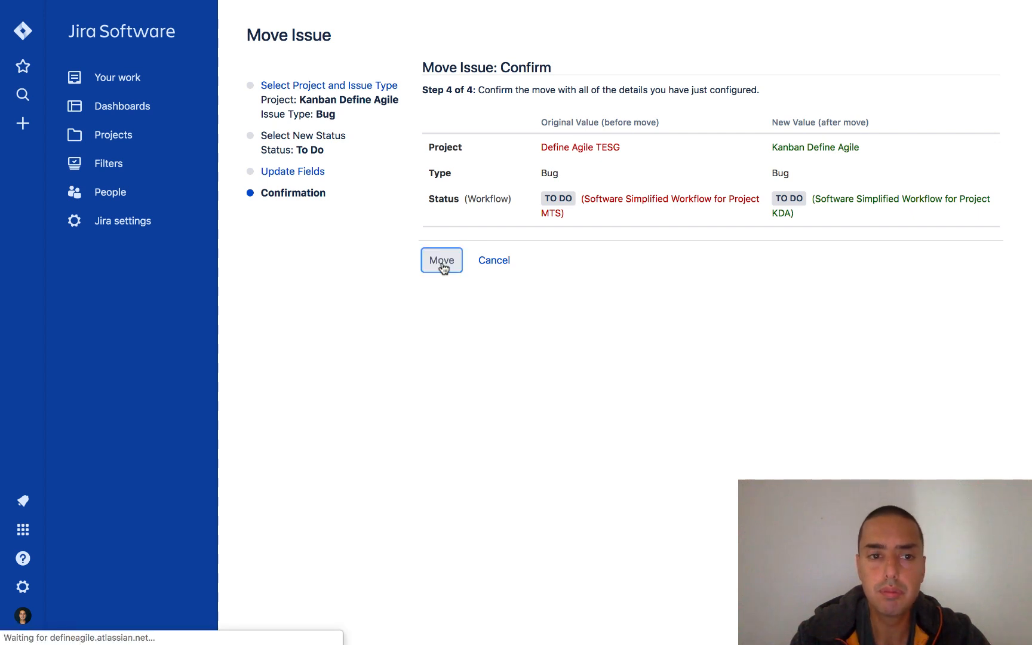
Return to the MTS backlog without MTS-6 and bring up the recent projects list
click(441, 260)
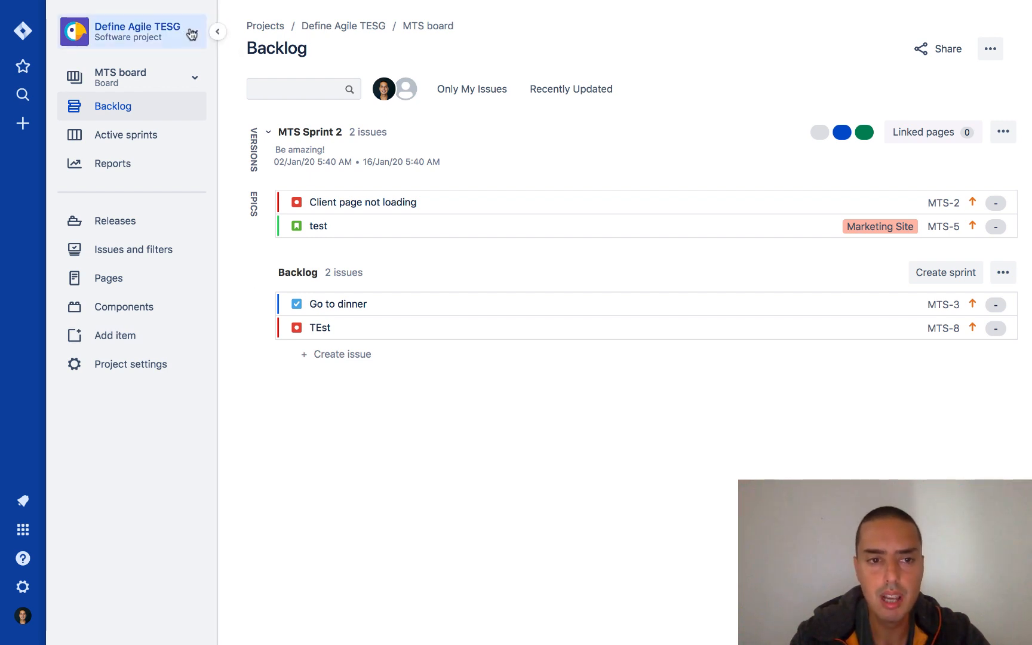
click(131, 31)
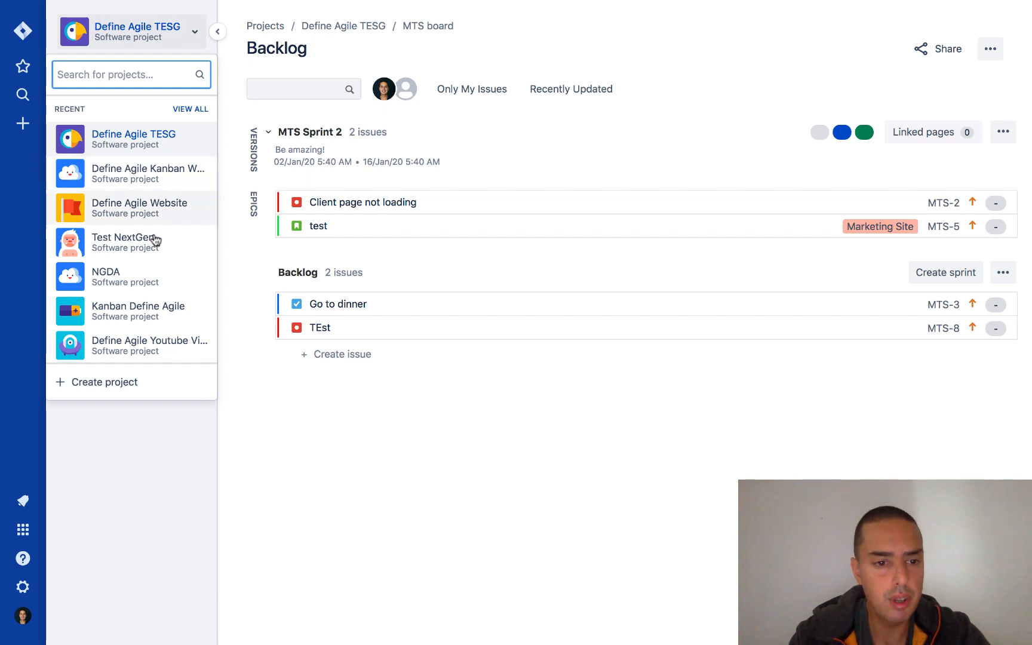
Switch to the Kanban Define Agile backlog where the bug now appears as KDA-8
click(195, 31)
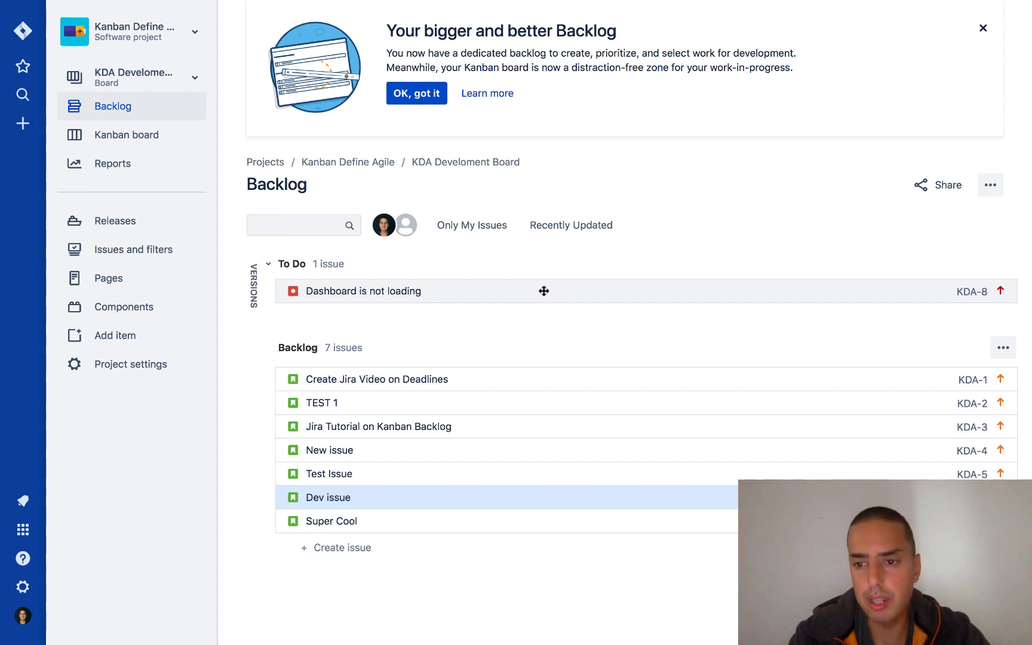
mouse_move(977, 300)
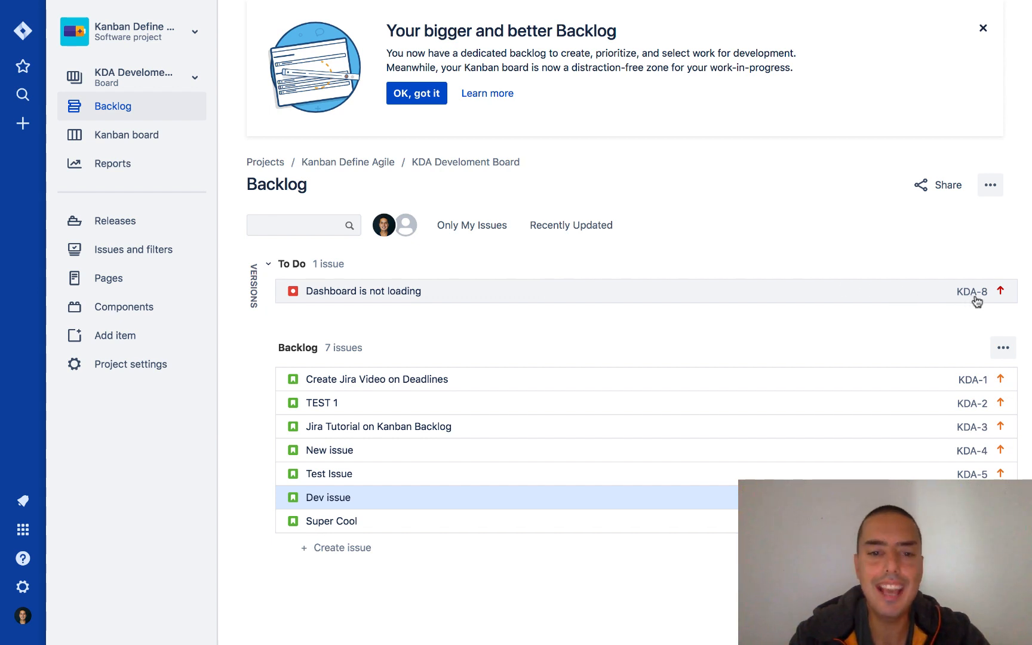
mouse_move(802, 333)
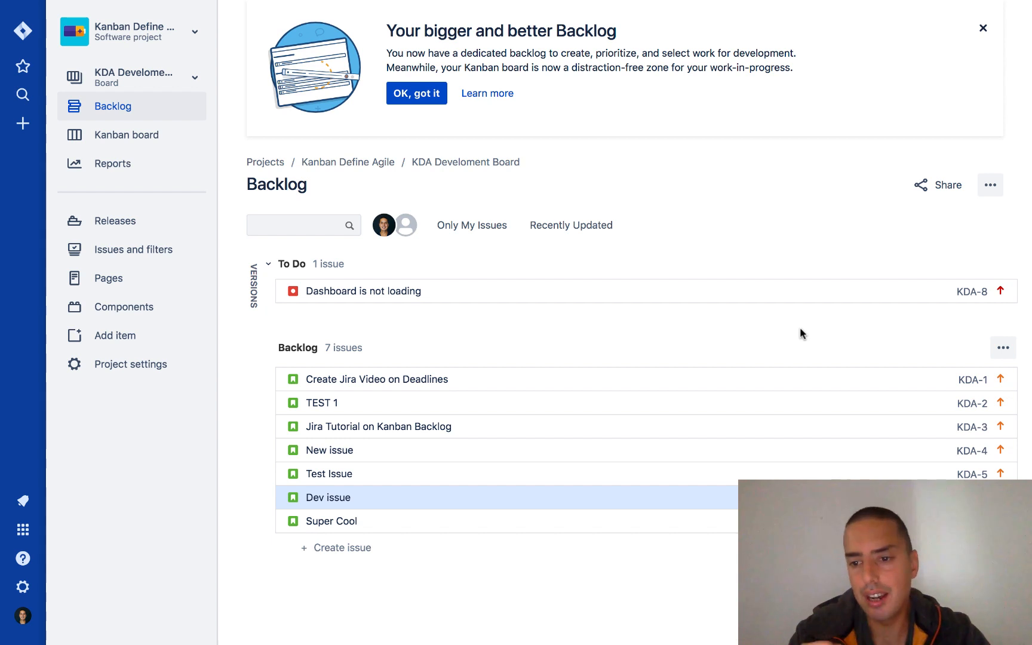